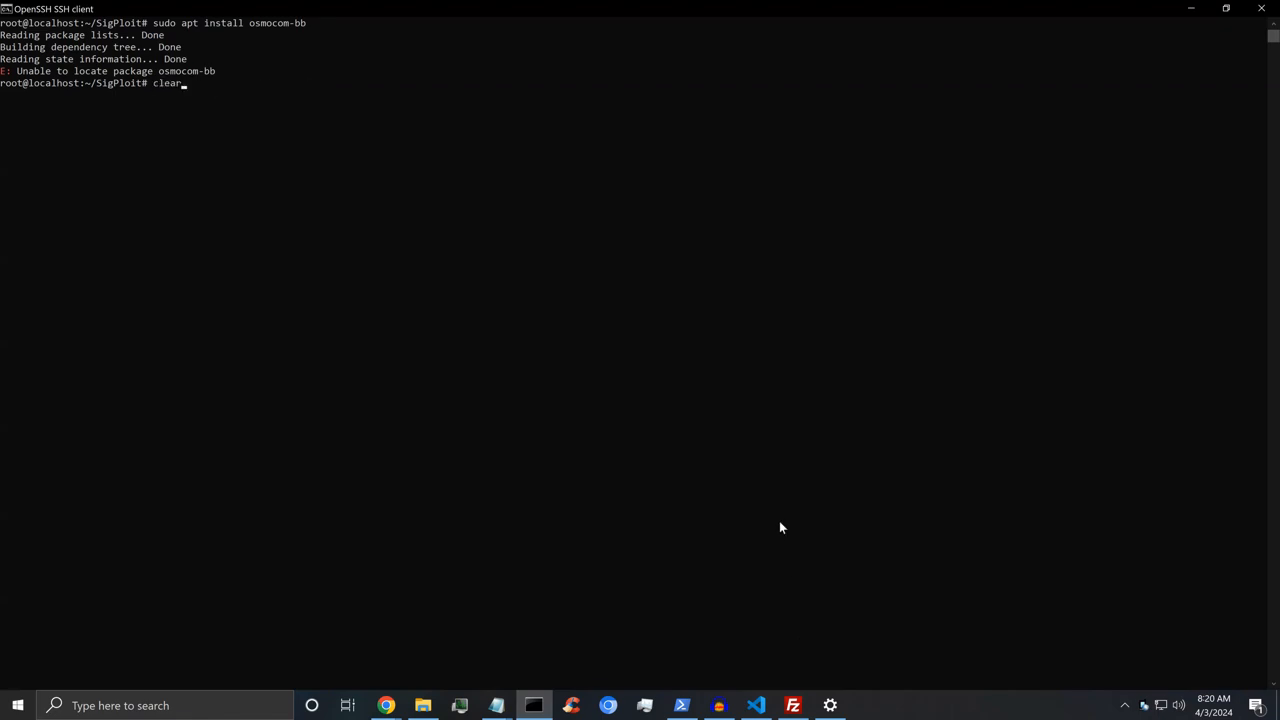
Clear the terminal screen and reach SigPloit's GTP attack menu.
key(Enter)
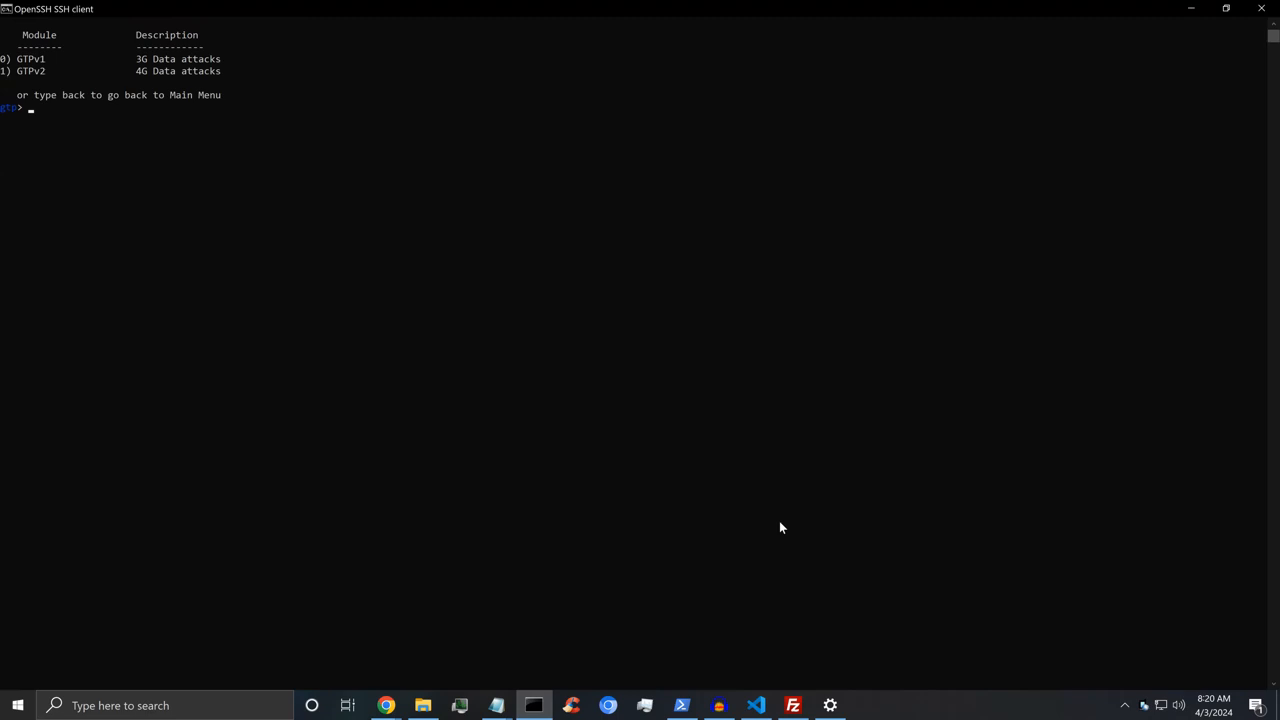
Choose option 0 to select the Tunnel Hijack attack.
text(0)
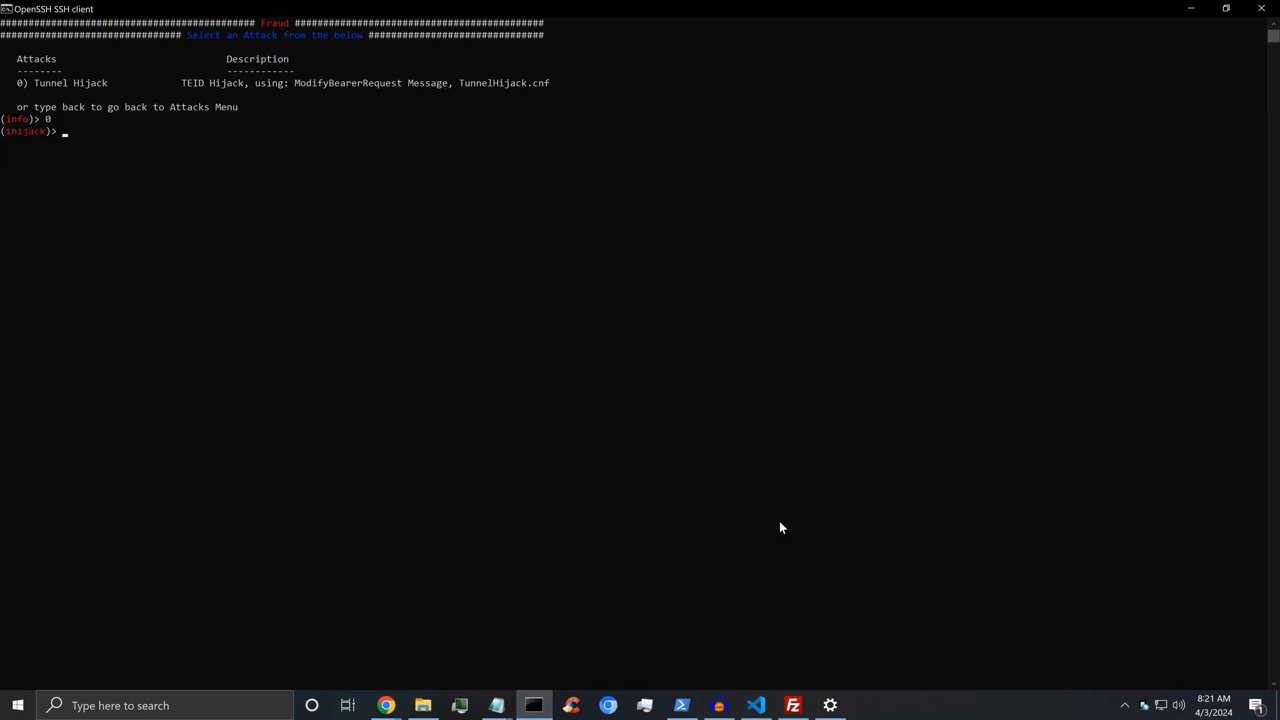
Try 'set' and 'run', then display the module's options with 'show options'.
text(set)
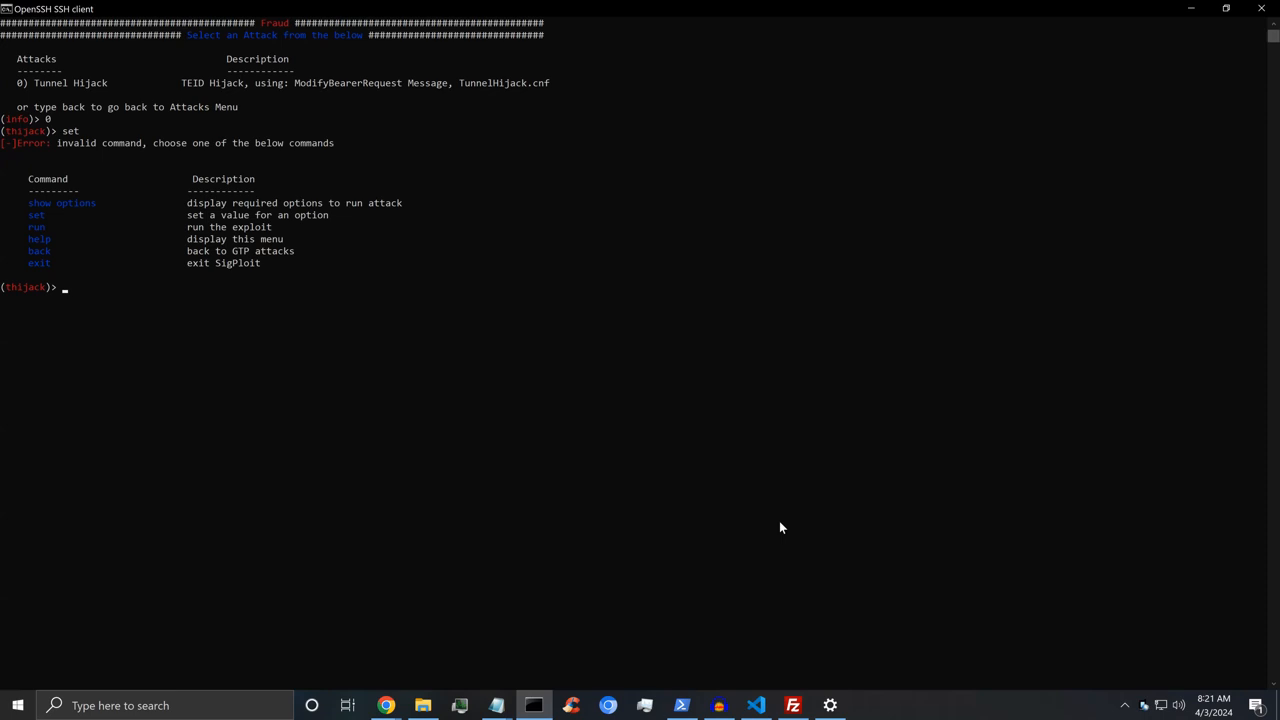
text(run)
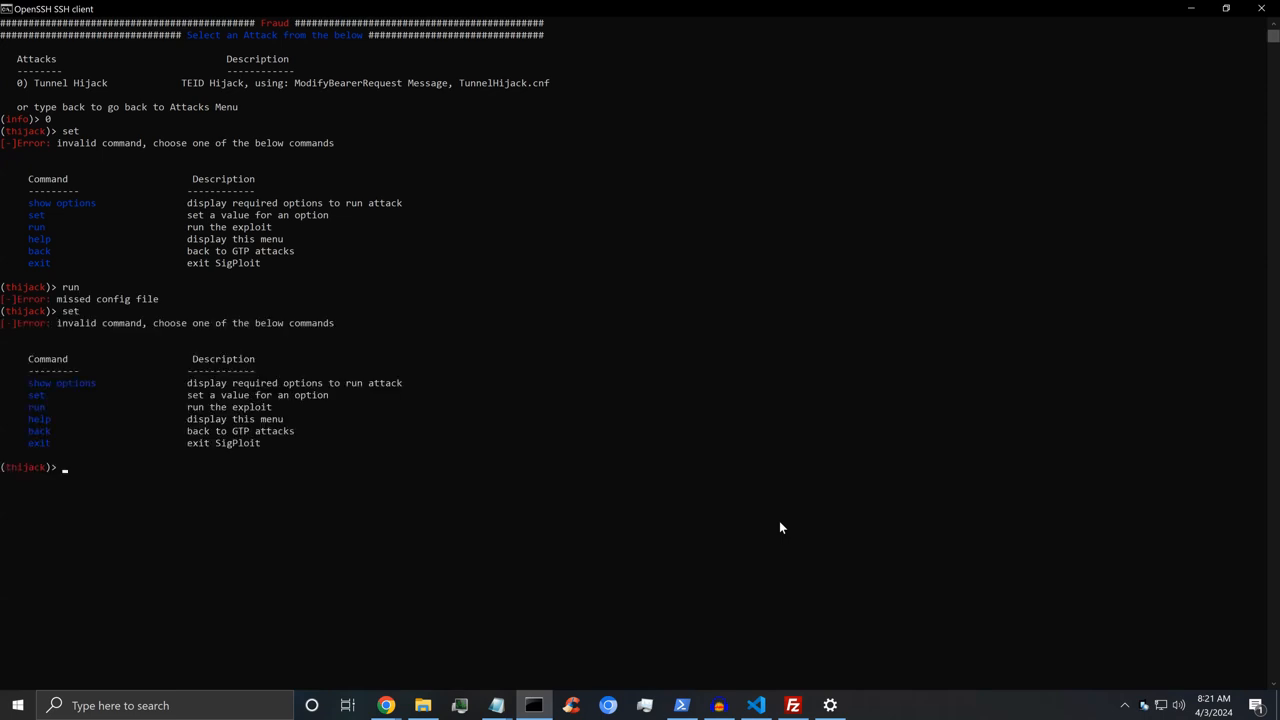
text(sho)
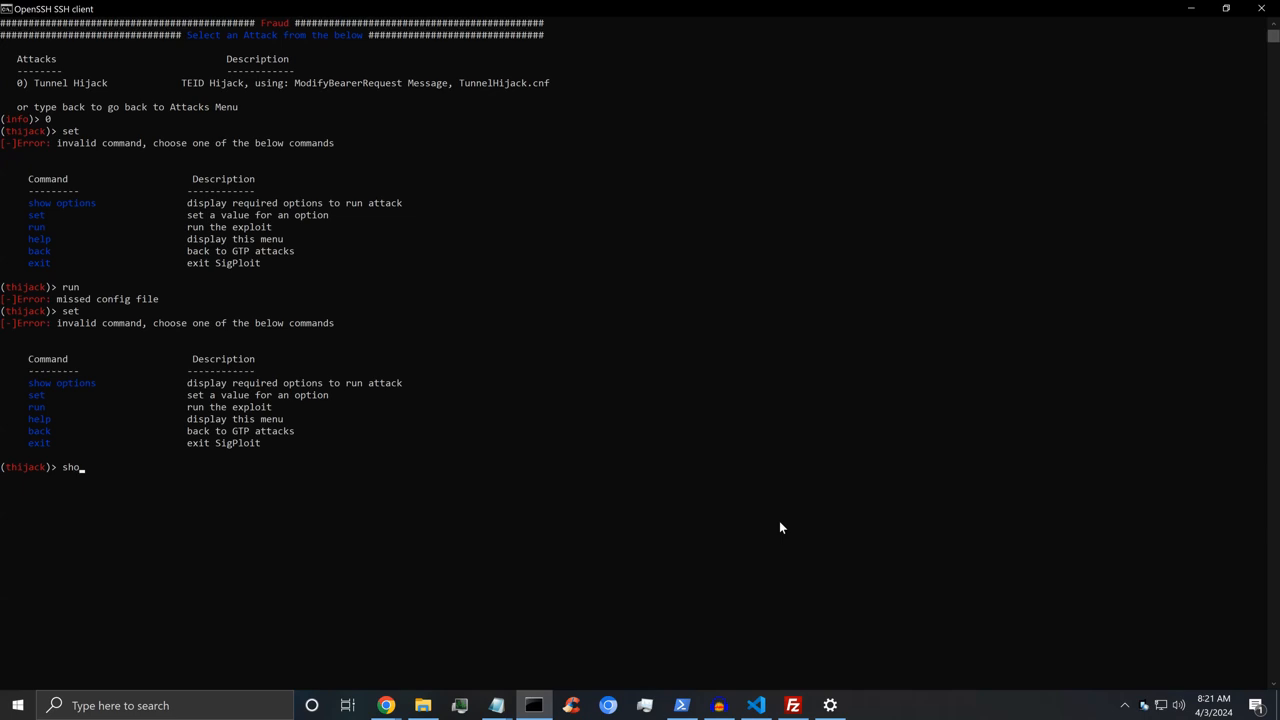
text(w options)
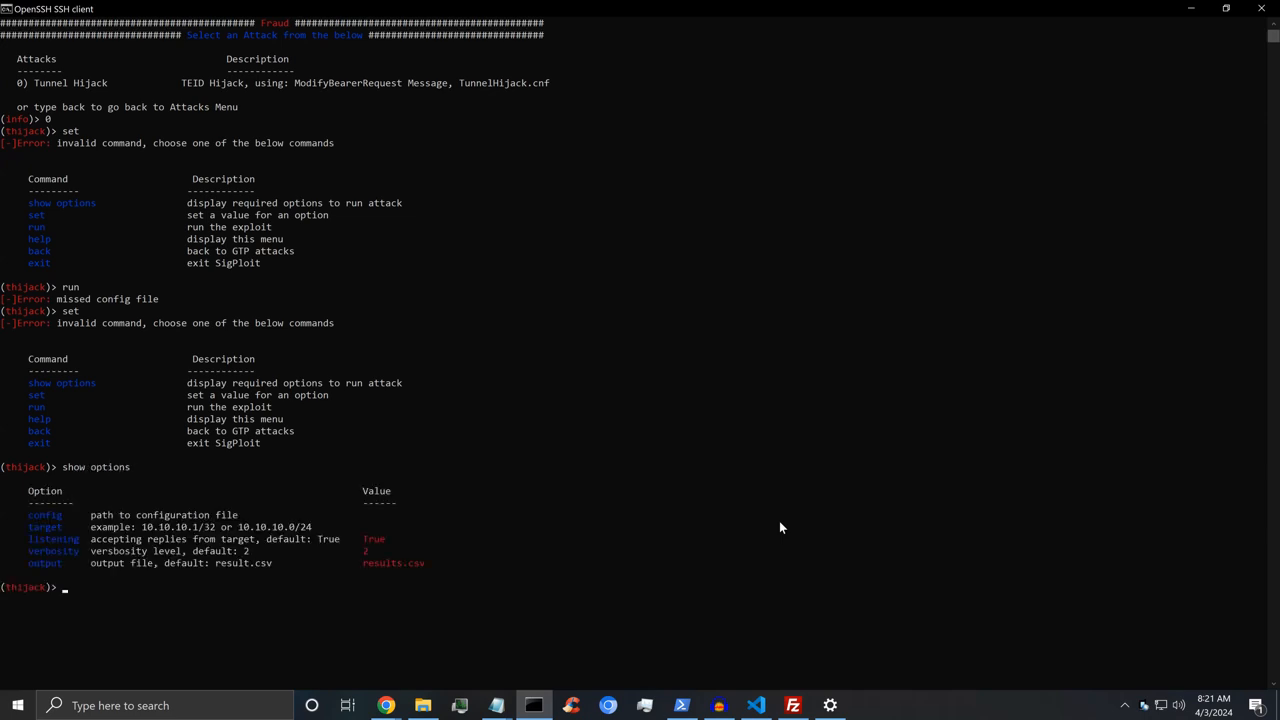
Enter 'config', 'show options config' and 'target', then begin typing 'exit'.
text(config)
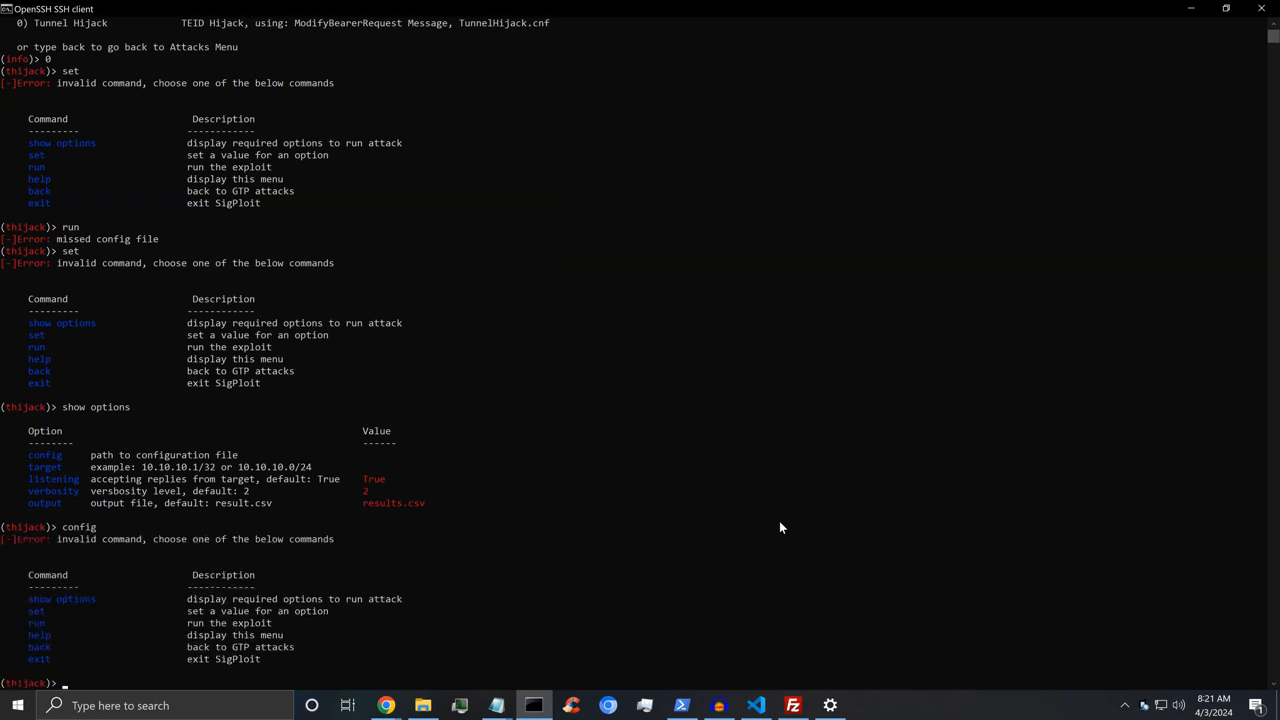
text(show options config)
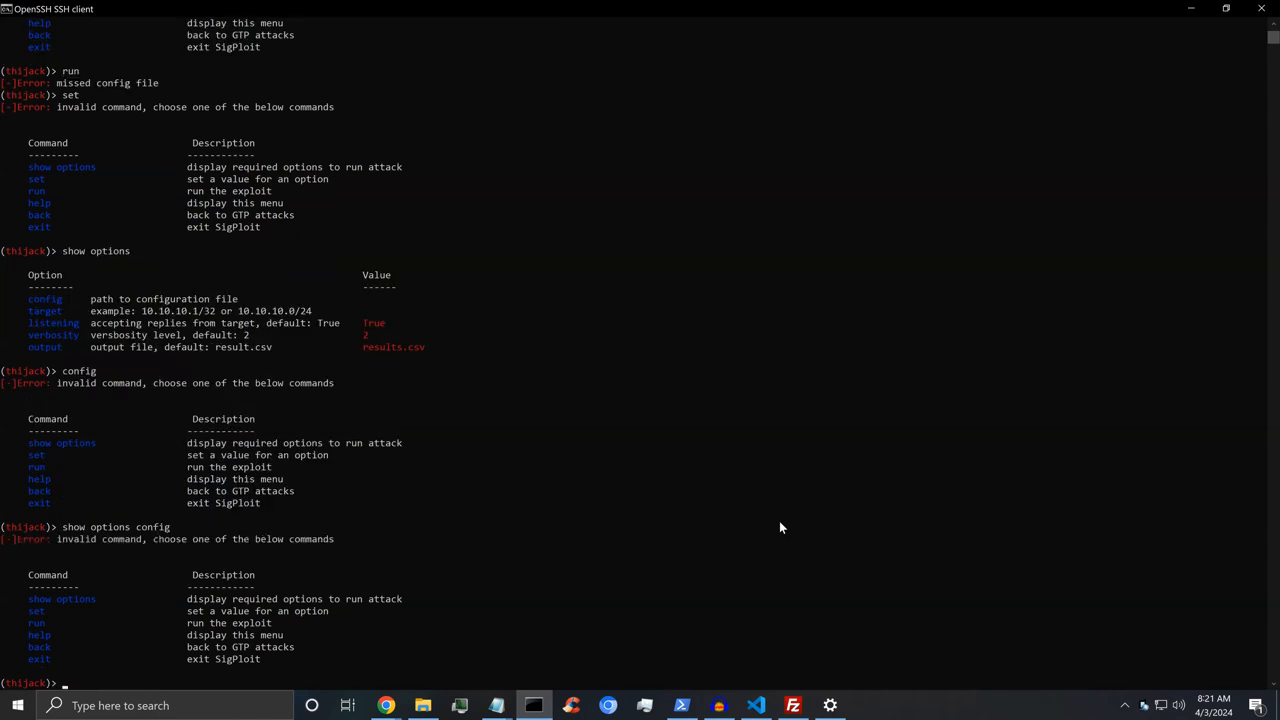
text(target)
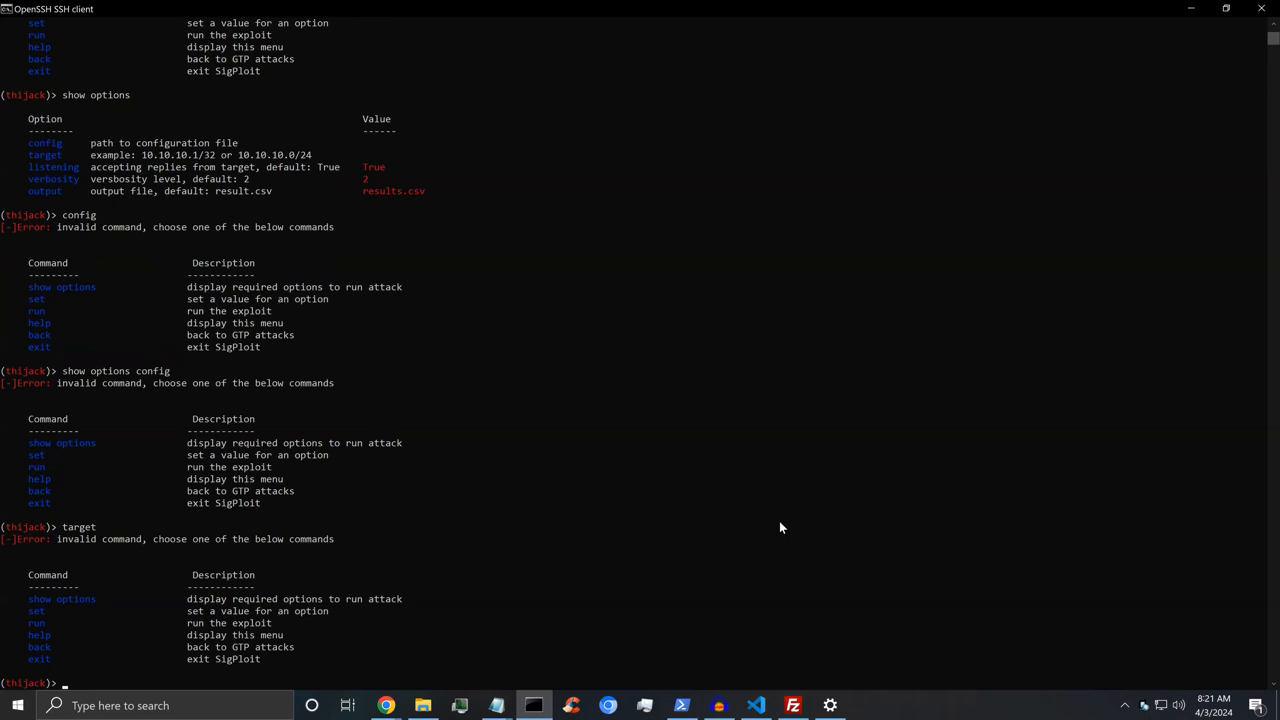
text(exi)
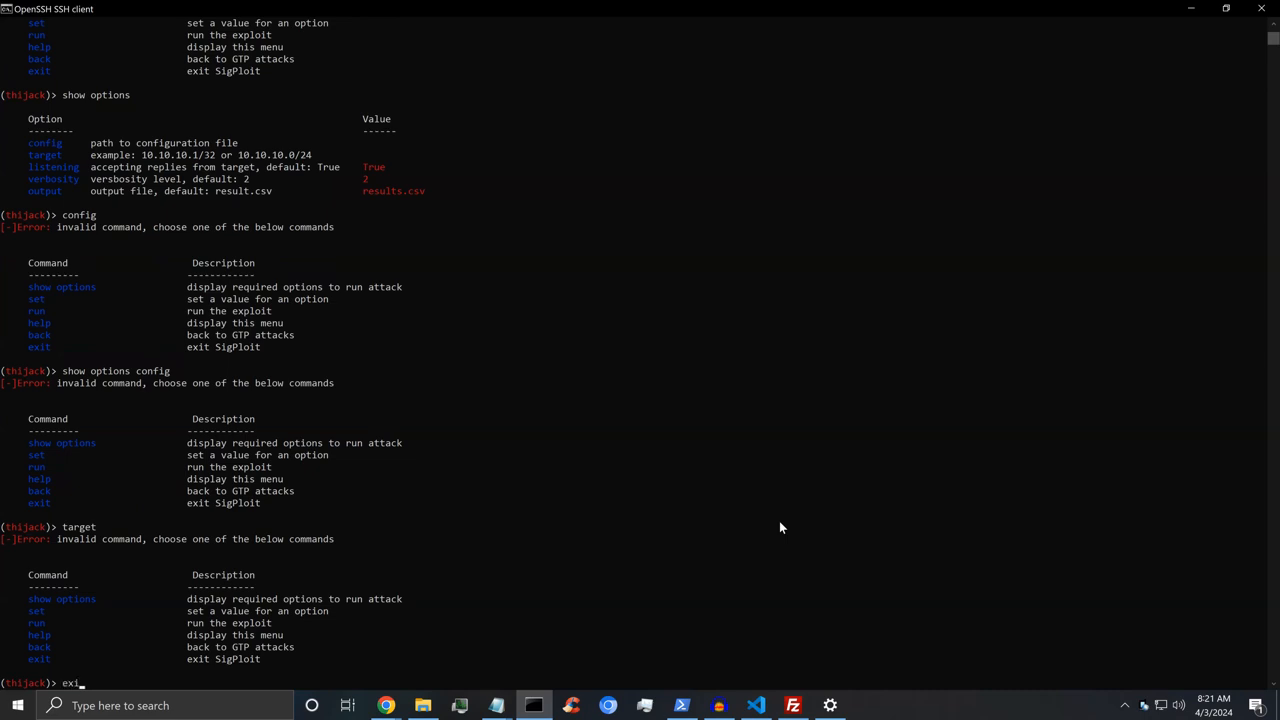